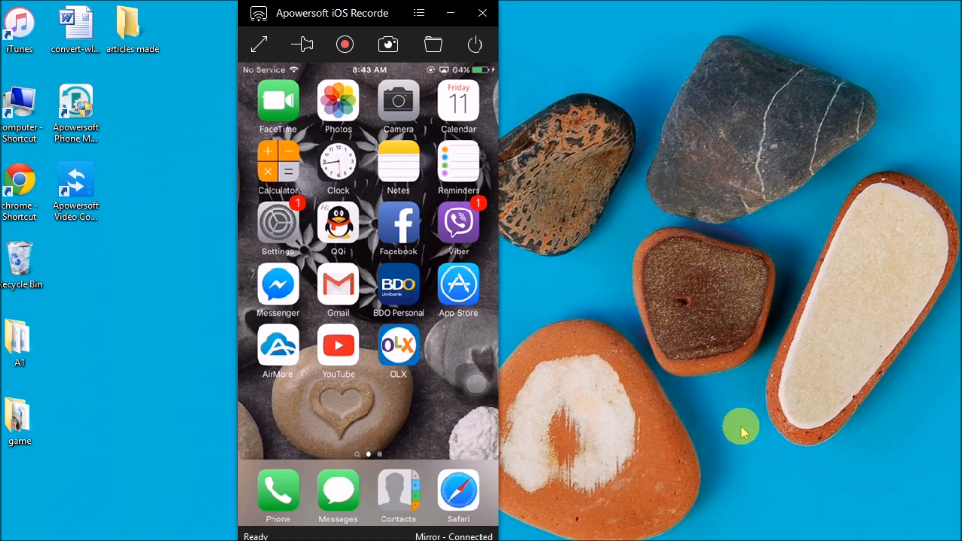
mouse_move(536, 210)
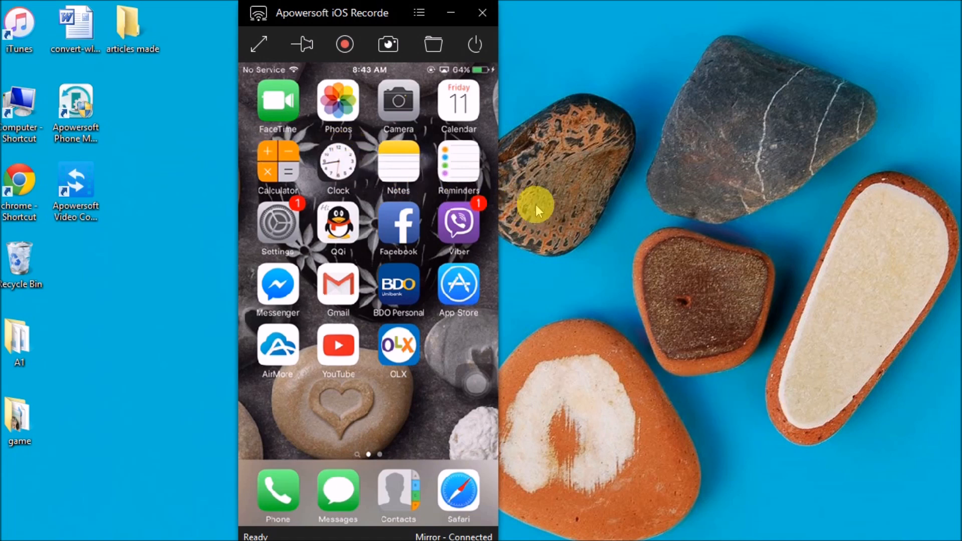
mouse_move(531, 213)
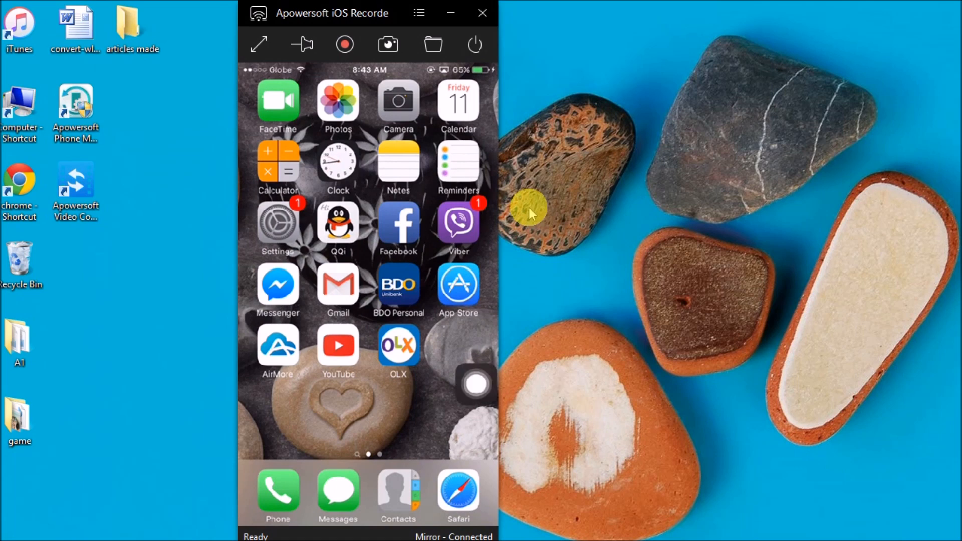
mouse_move(259, 44)
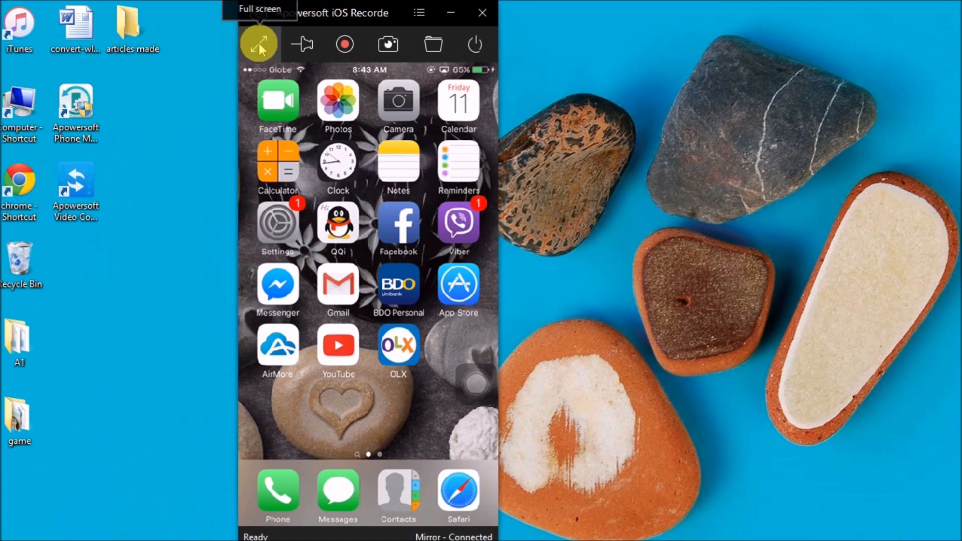
- Show the mirrored screen full screen, start recording, and run a YouTube search on the iPhone before returning home
click(259, 44)
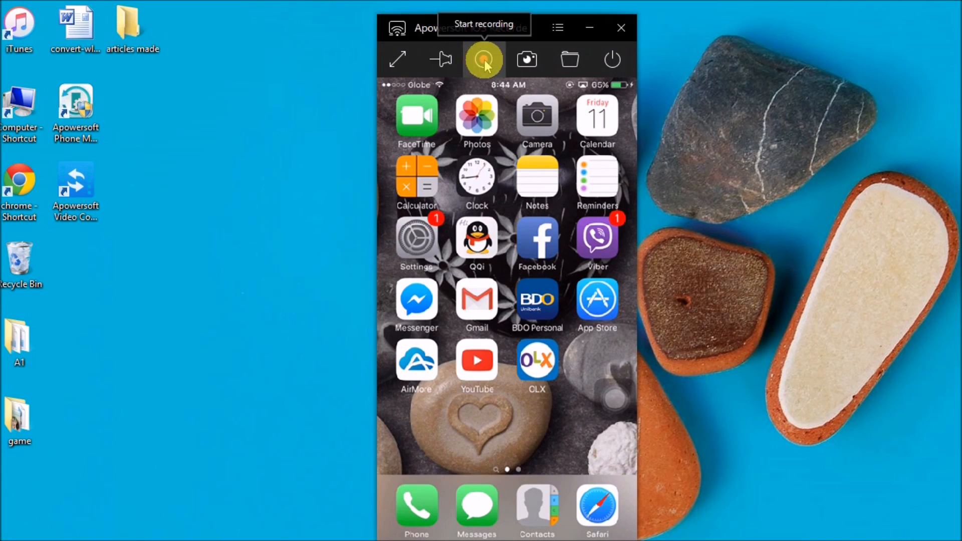
click(483, 59)
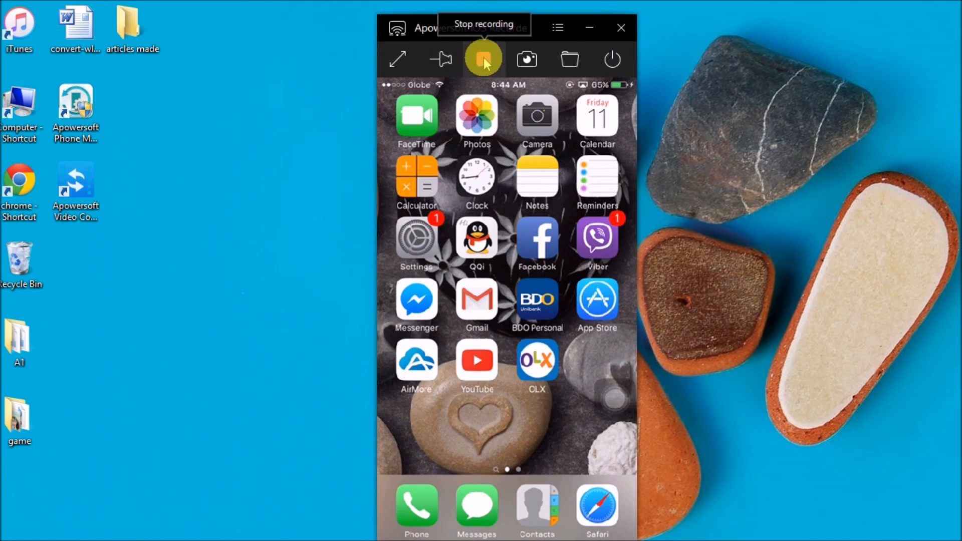
click(484, 59)
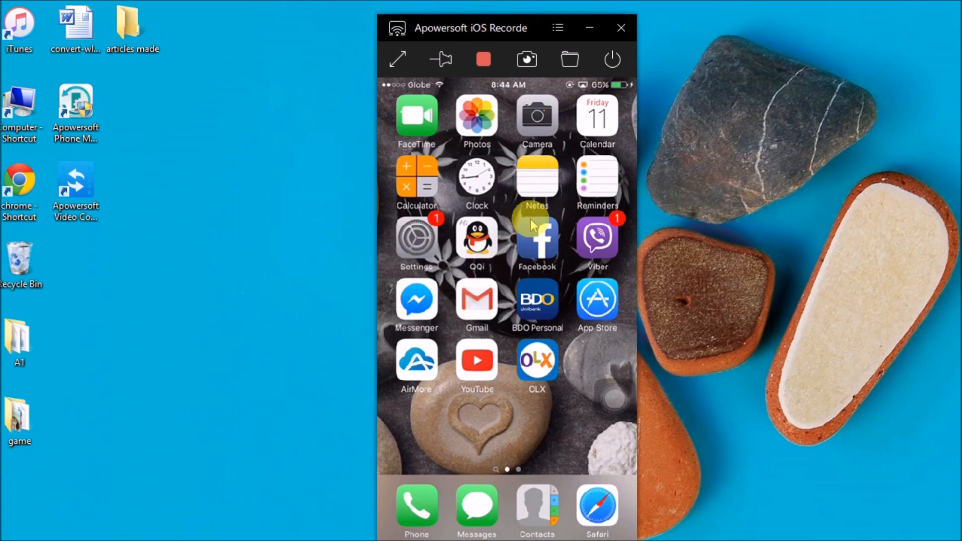
scroll(left, 3)
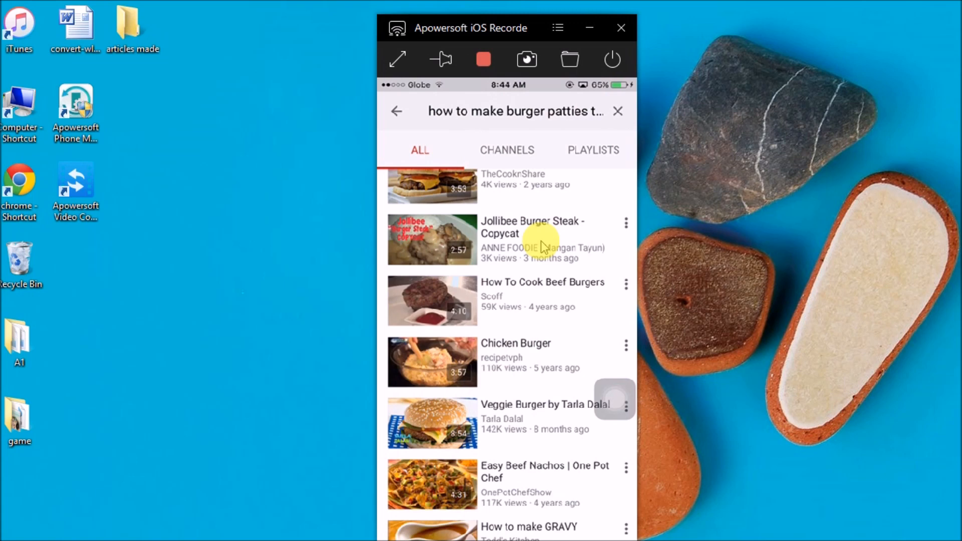
click(515, 112)
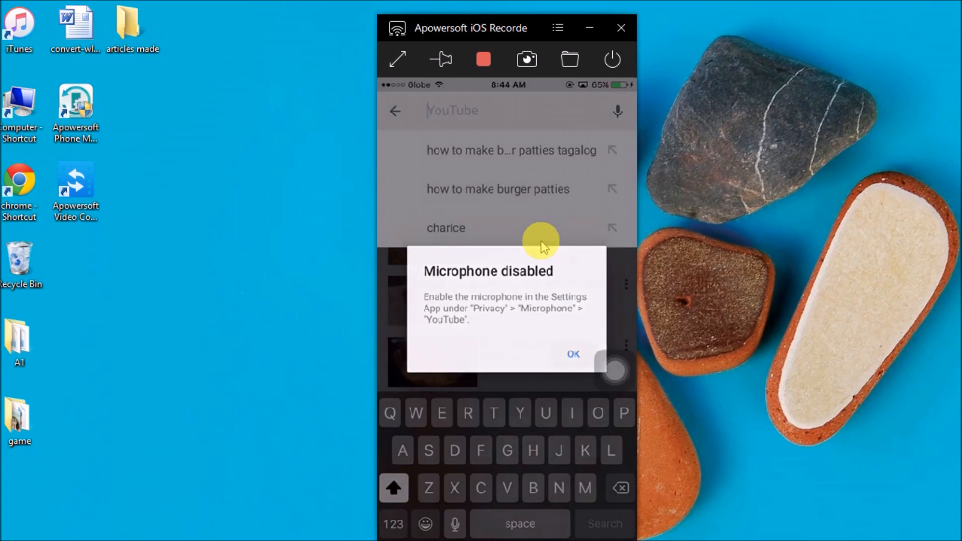
click(572, 354)
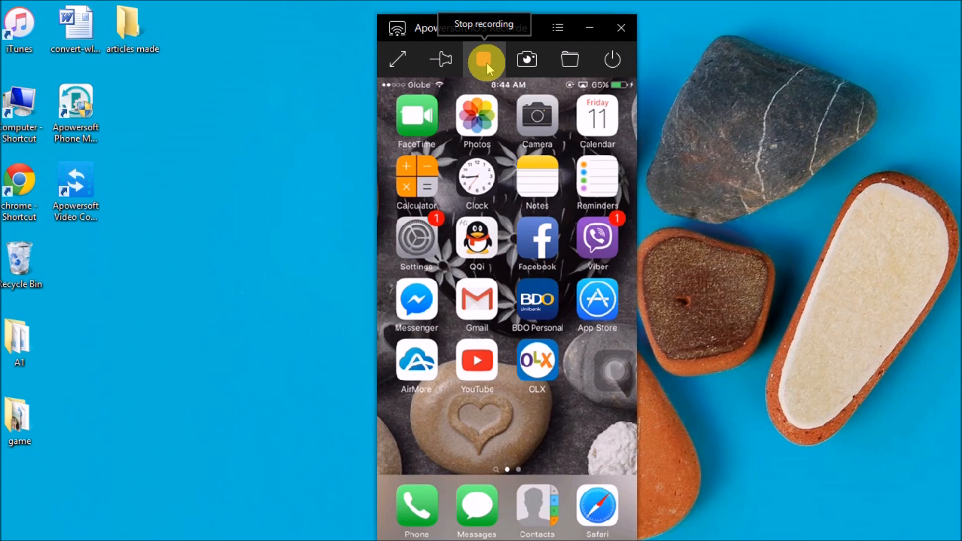
- Stop the recording, leaving the iPhone home screen mirrored live
click(484, 59)
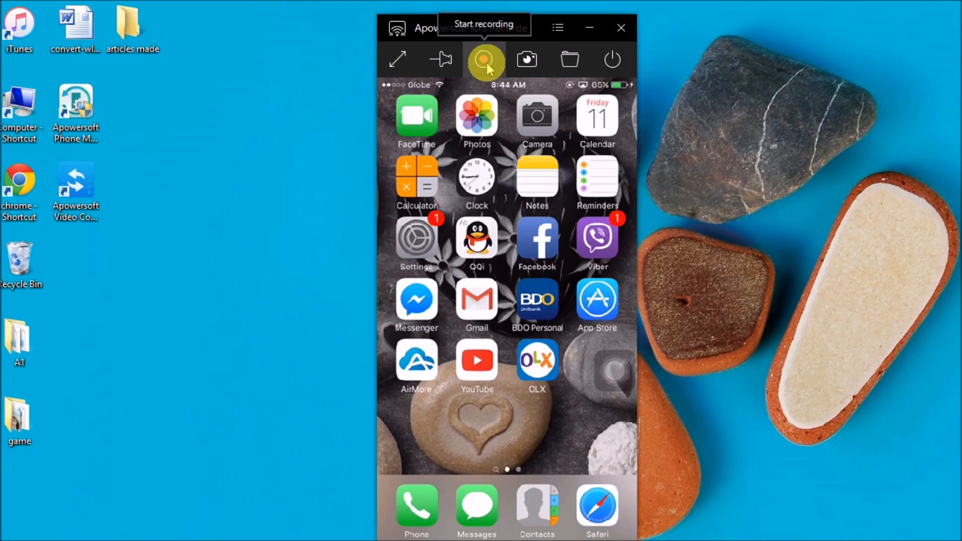
mouse_move(487, 60)
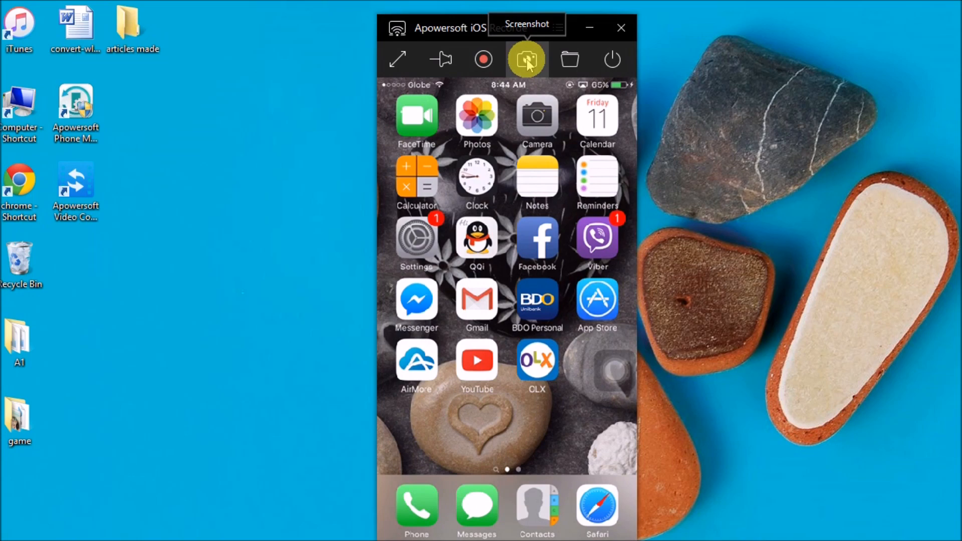
- Capture the mirrored iPhone home screen as a .bmp in the Apowersoft Screenshots folder
click(526, 59)
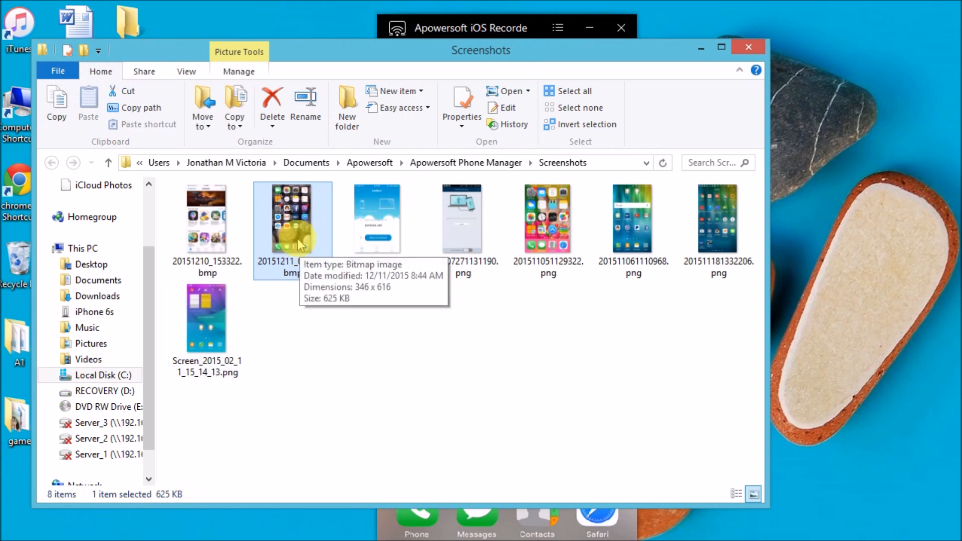
mouse_move(675, 88)
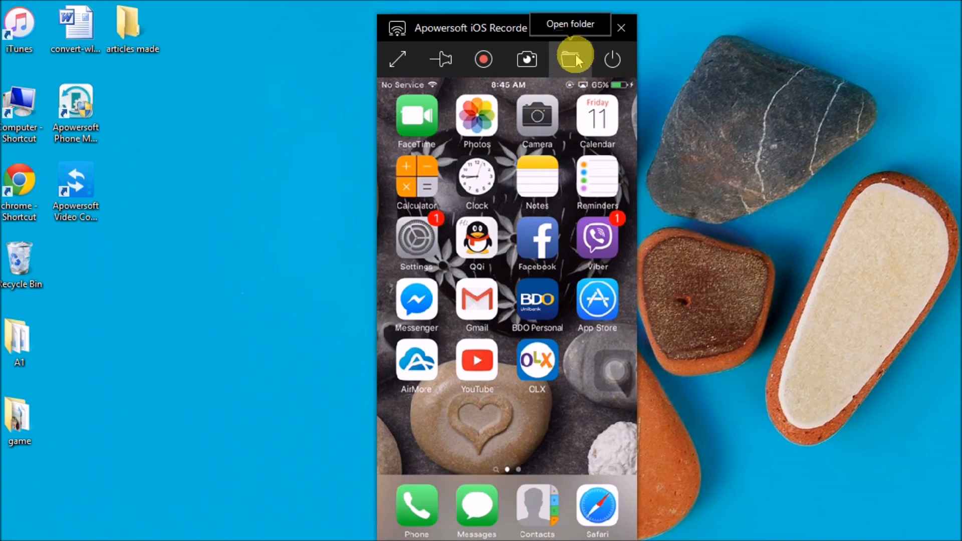
- Reopen and close the Screenshots folder, then disconnect the iPhone from the recorder
click(575, 59)
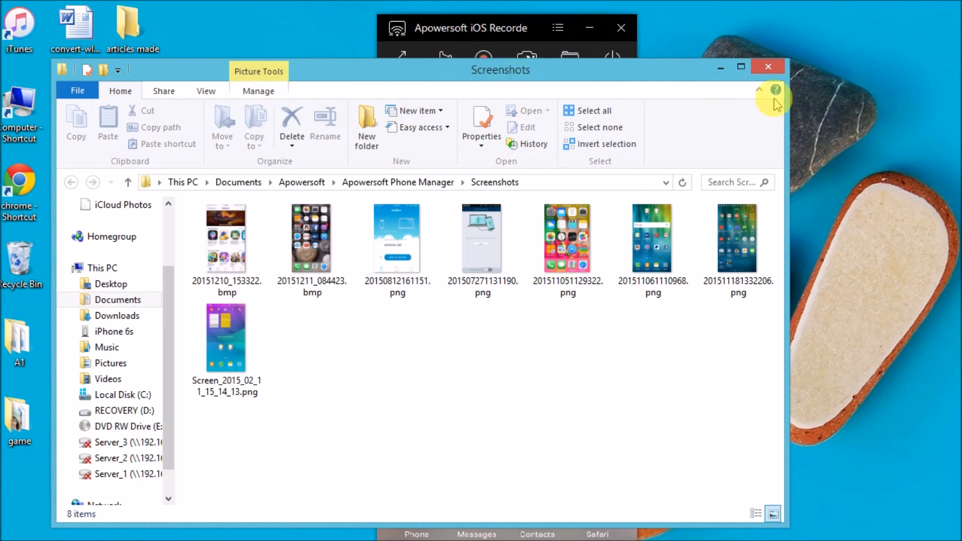
click(767, 66)
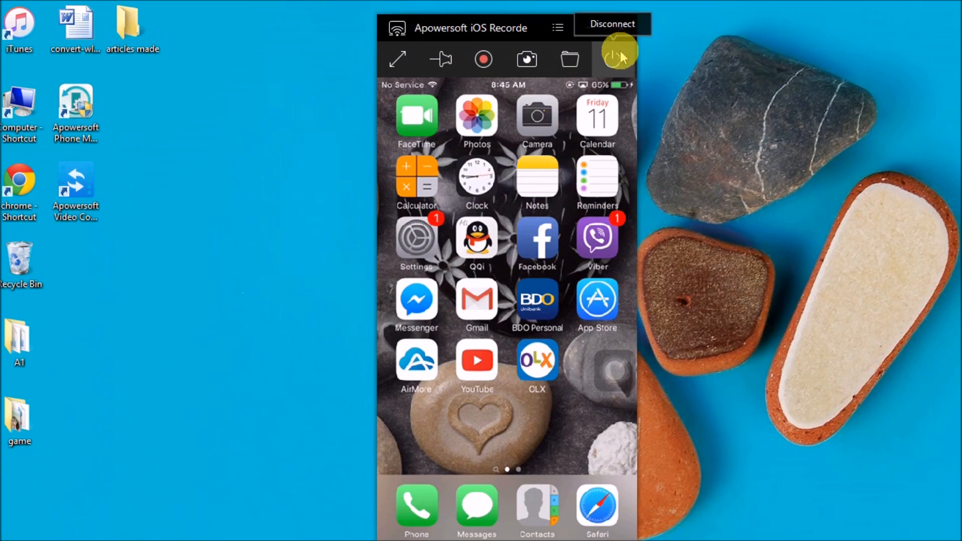
click(619, 59)
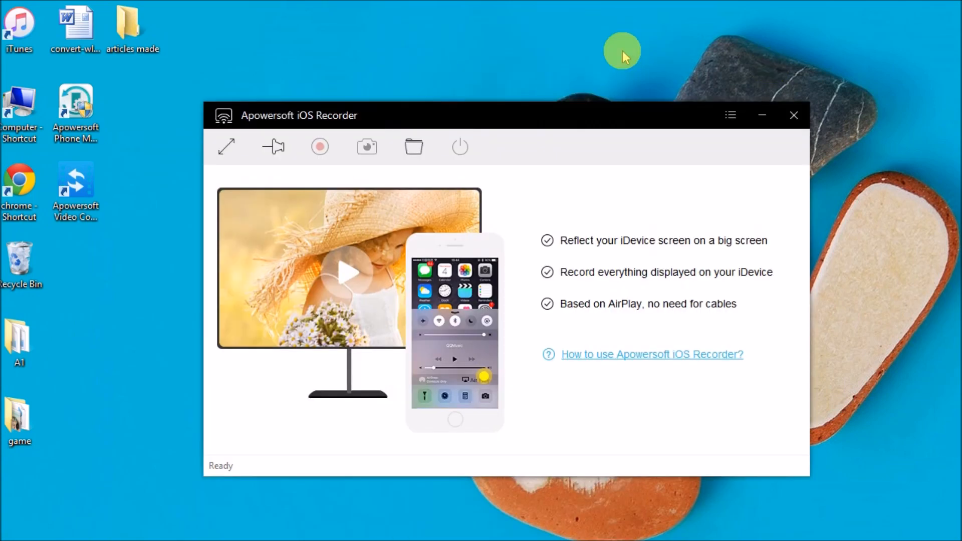